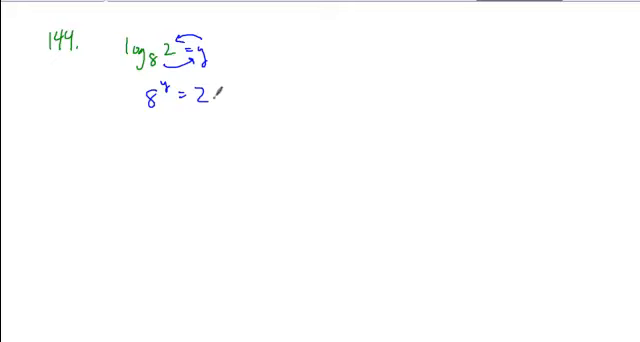
- Write 8^y = 2, rewrite as 2^(3y) = 2^1, and box y = 1/3
{"action": "type", "text": "="}
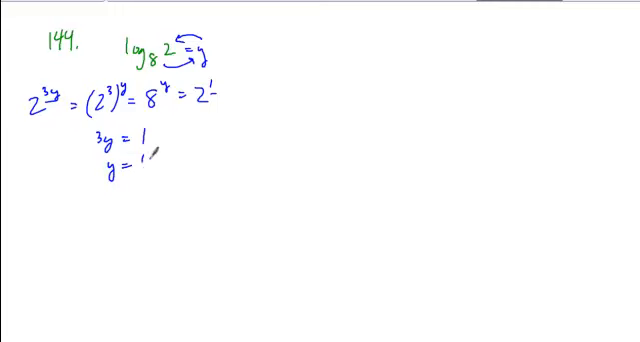
{"action": "type", "text": "1/3"}
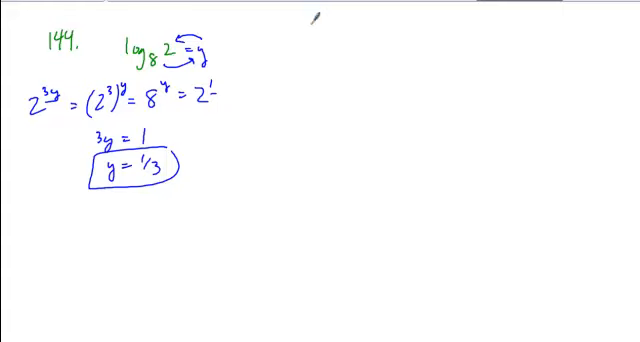
{"action": "mouse_move", "coordinate": [308, 30]}
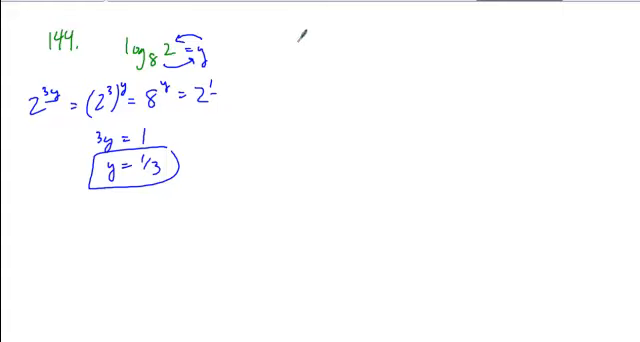
- In red, write log_8(8^(1/3)), circle the exponent, and write 1/3 below
{"action": "type", "text": "log8("}
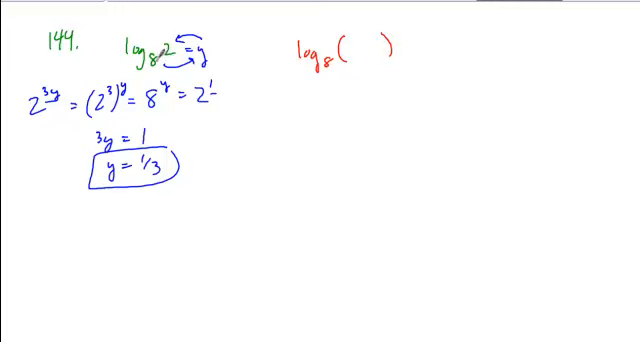
{"action": "left_click", "coordinate": [365, 50]}
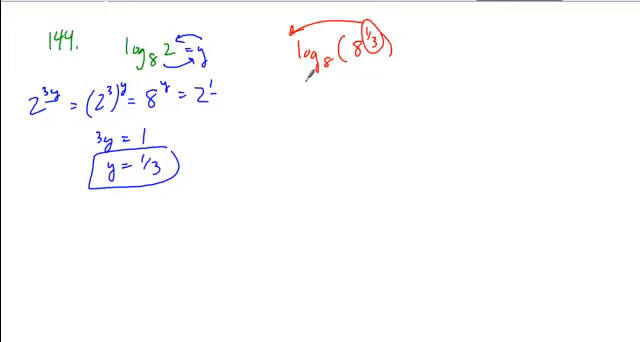
{"action": "type", "text": "1/3"}
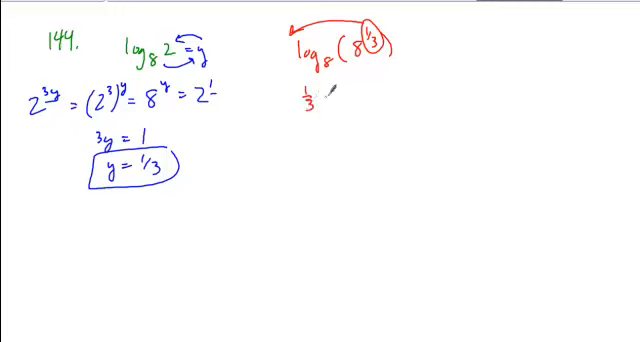